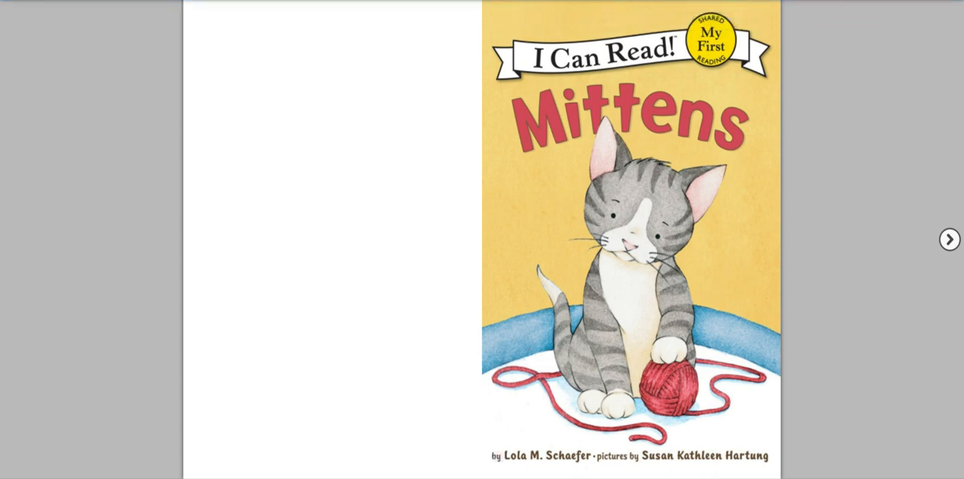
# Turn past the Mittens cover and title page to page 6, Nick's new kitten.
pyautogui.click(950, 240)
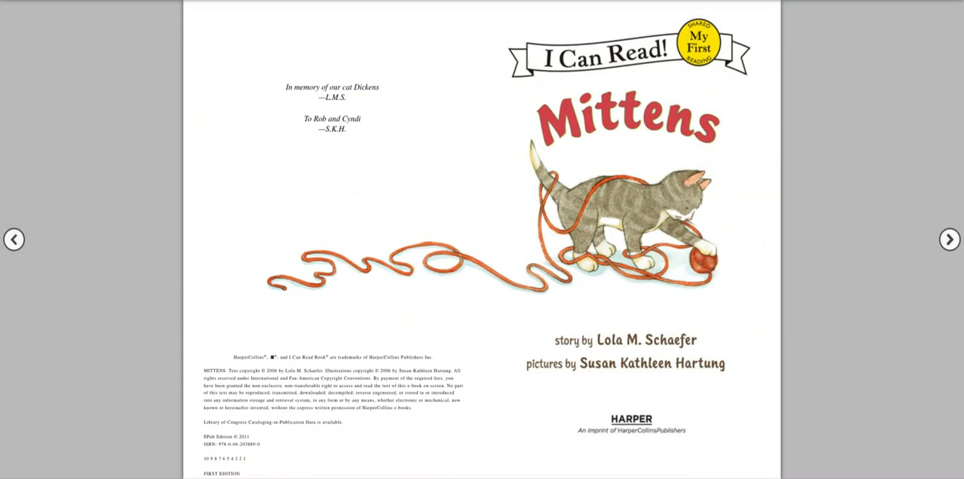
pyautogui.click(950, 239)
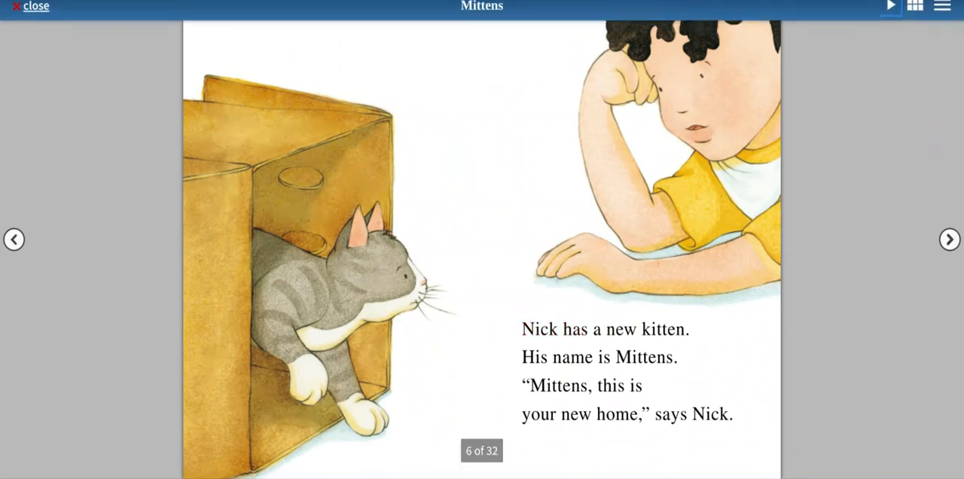
# Advance to page 8 and start read-aloud narration, carrying the story to page 10.
pyautogui.click(949, 239)
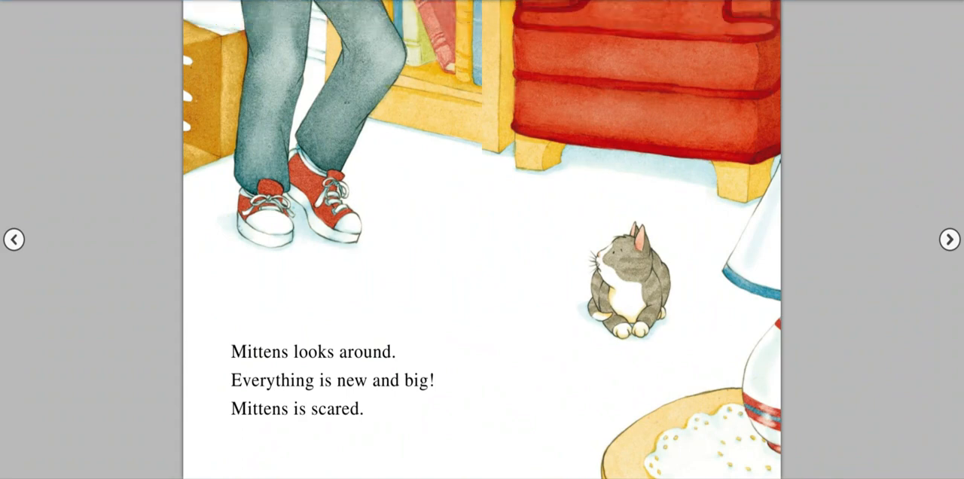
pyautogui.click(950, 239)
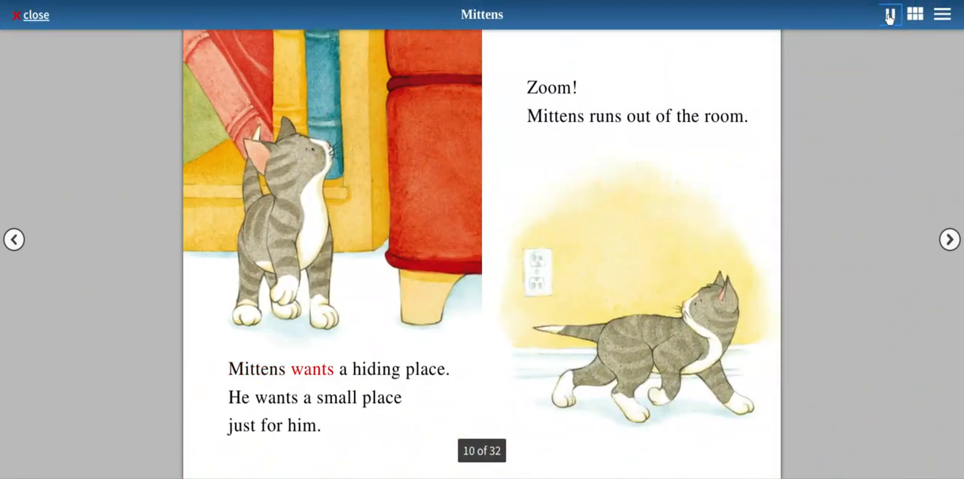
# Pause and resume narration on pages 10, 12 and 14, reaching page 16.
pyautogui.click(890, 14)
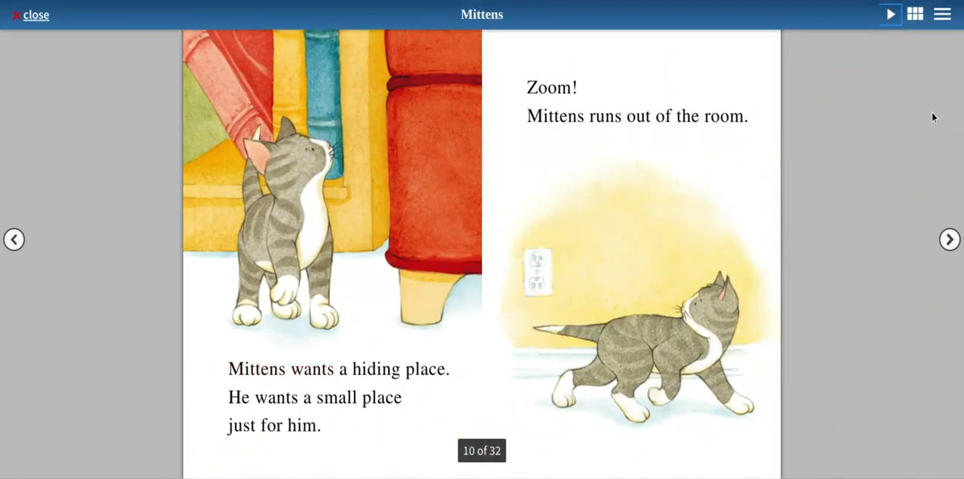
pyautogui.click(891, 14)
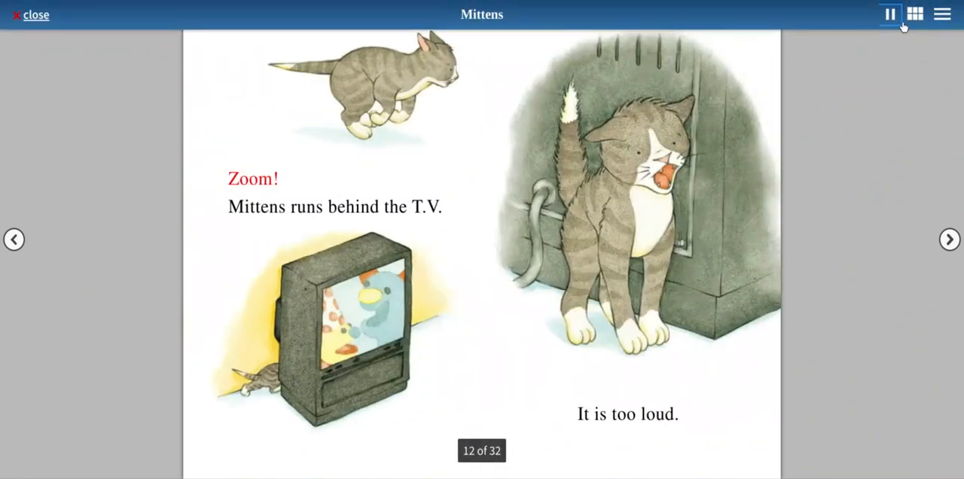
pyautogui.click(890, 13)
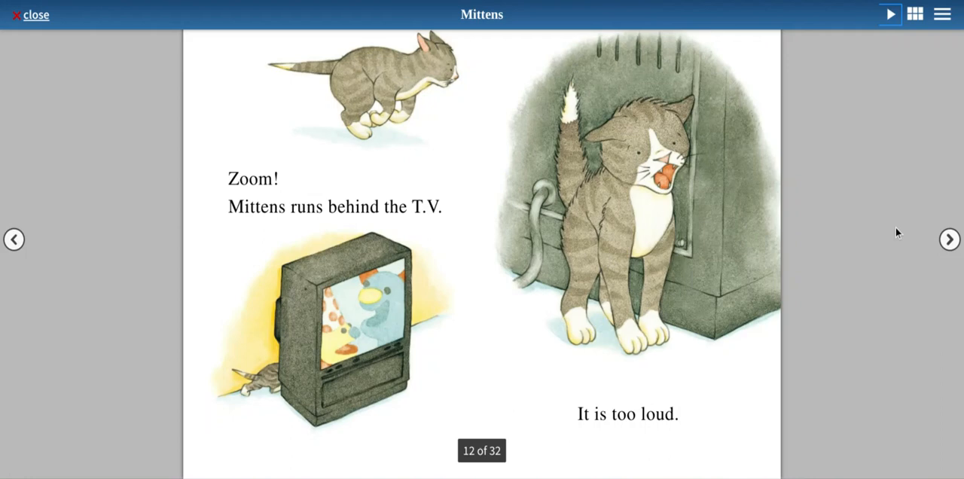
pyautogui.click(890, 13)
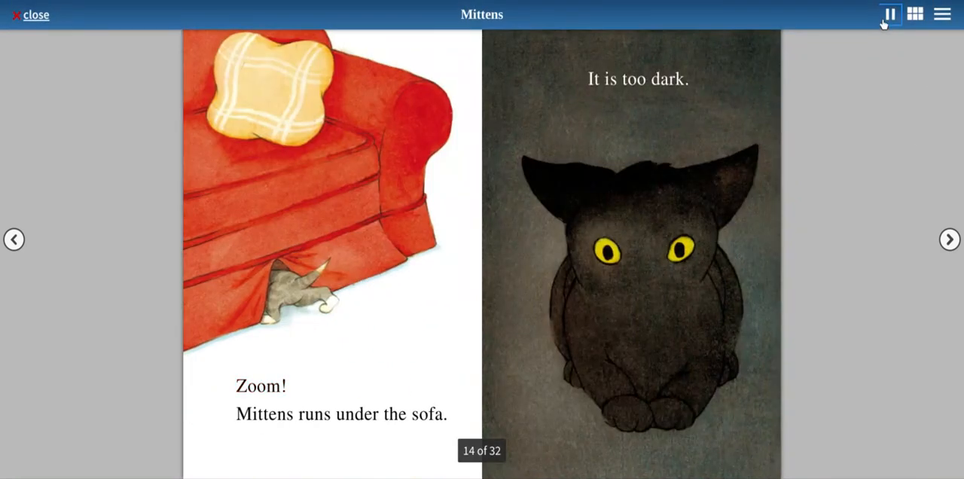
pyautogui.click(889, 13)
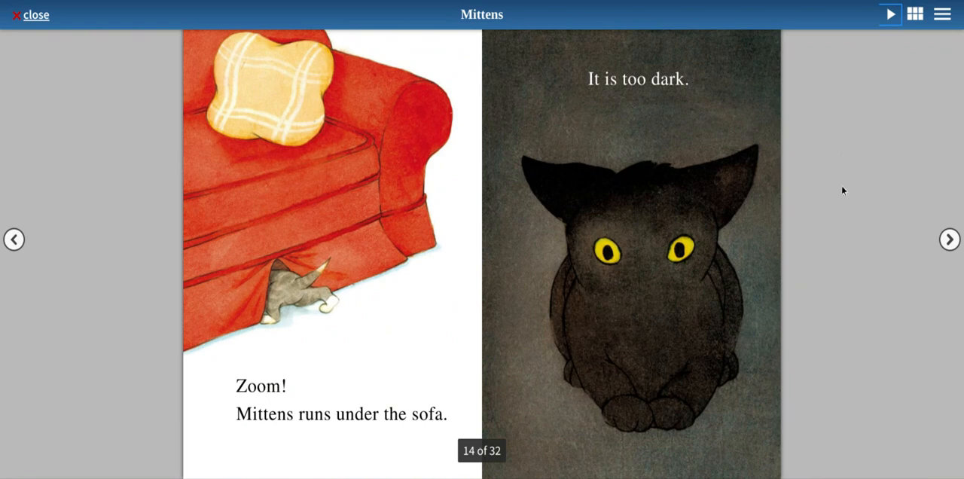
pyautogui.click(890, 14)
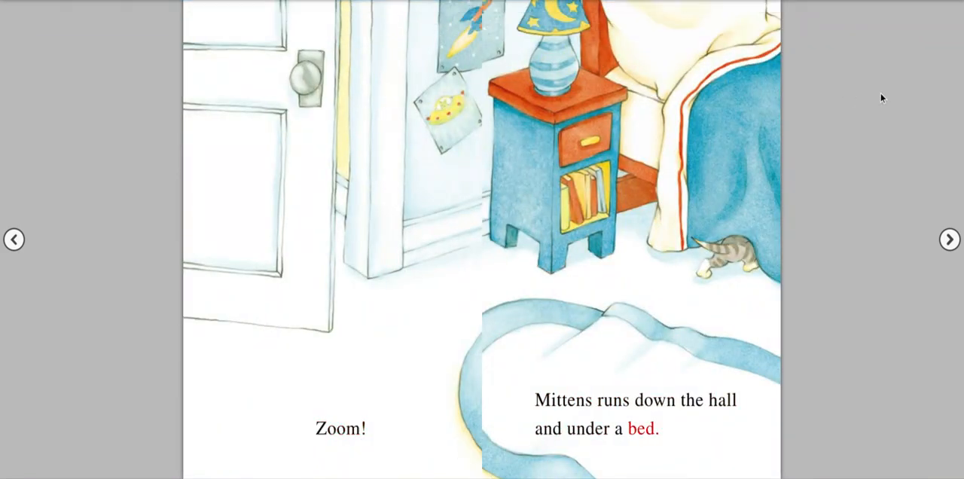
# Pause narration on page 18, then resume it through to page 24.
pyautogui.click(948, 239)
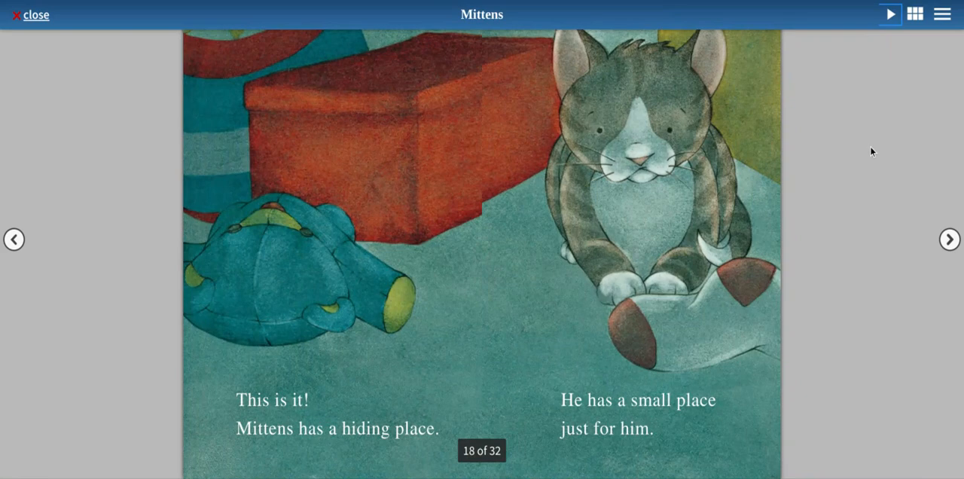
pyautogui.click(890, 13)
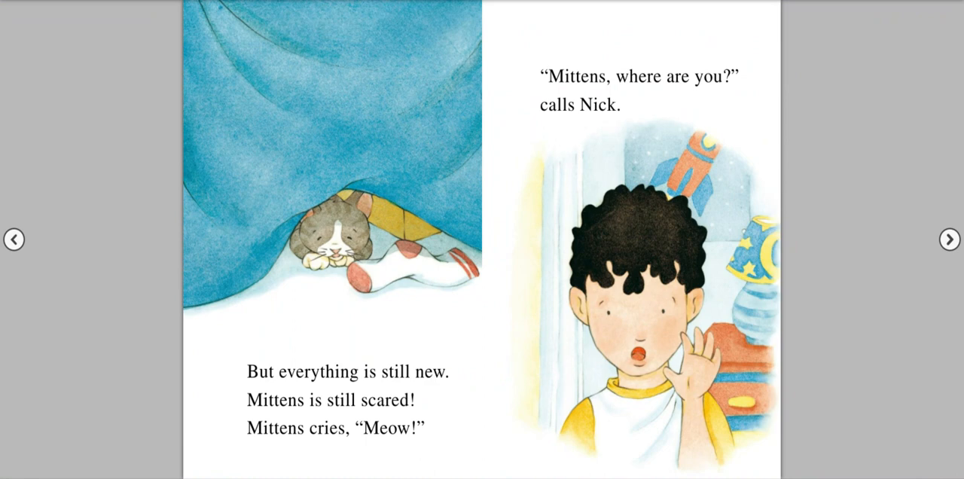
pyautogui.click(949, 239)
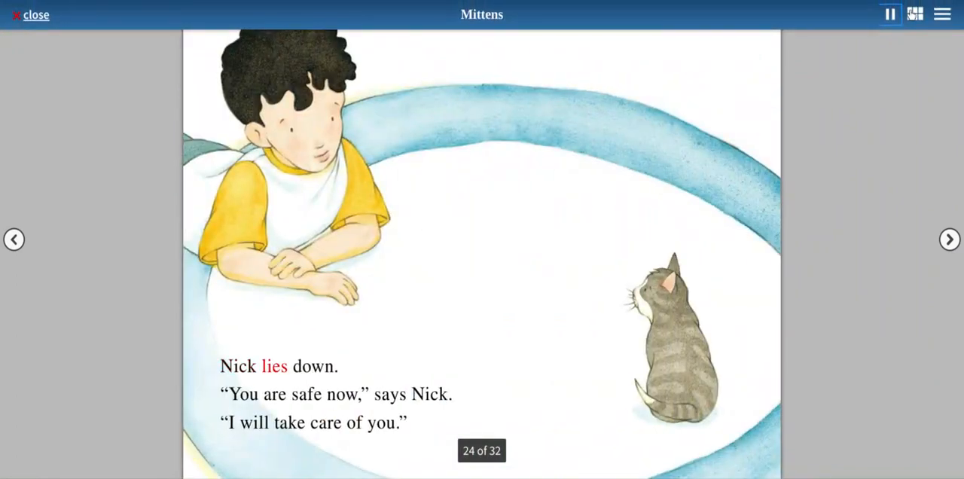
# Pause and resume narration on pages 24 and 26, continuing to page 28.
pyautogui.click(889, 13)
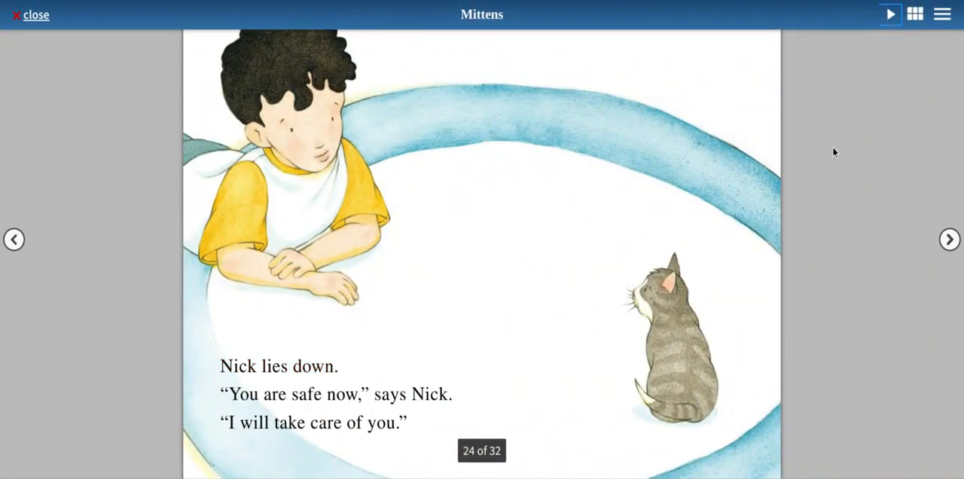
pyautogui.click(890, 14)
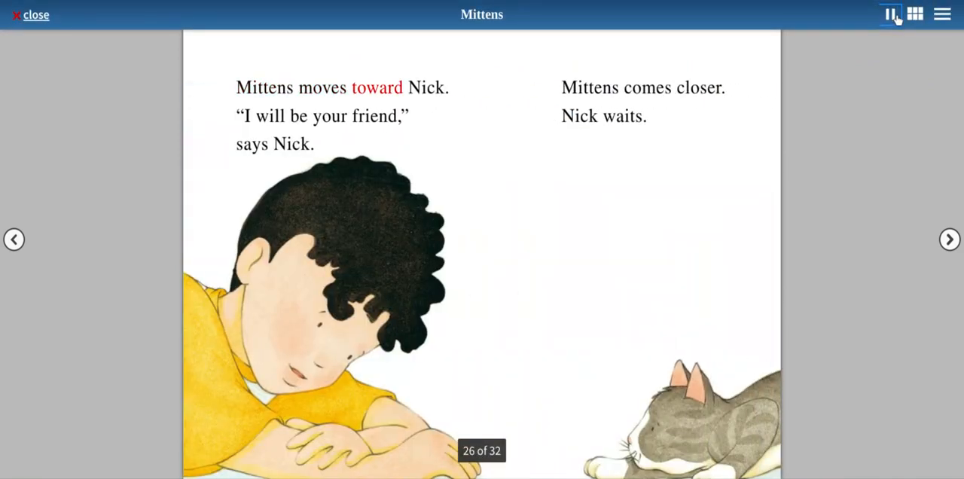
pyautogui.click(890, 14)
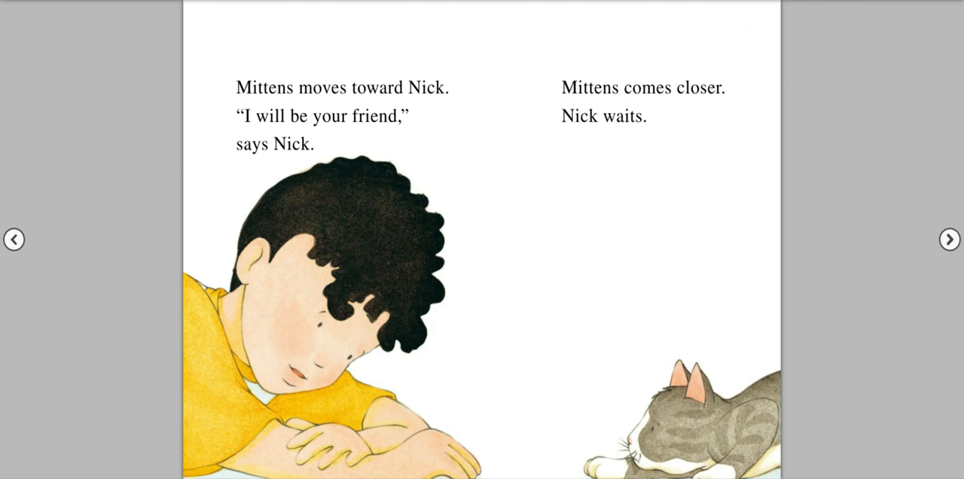
pyautogui.click(950, 239)
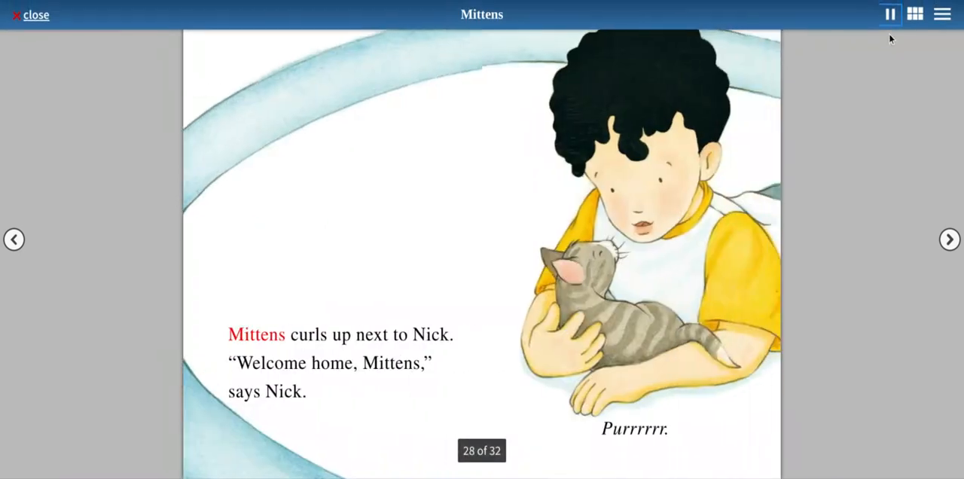
# Pause on page 28, resume to the wordless page 30 toy-mouse spread, then stop narration.
pyautogui.click(890, 14)
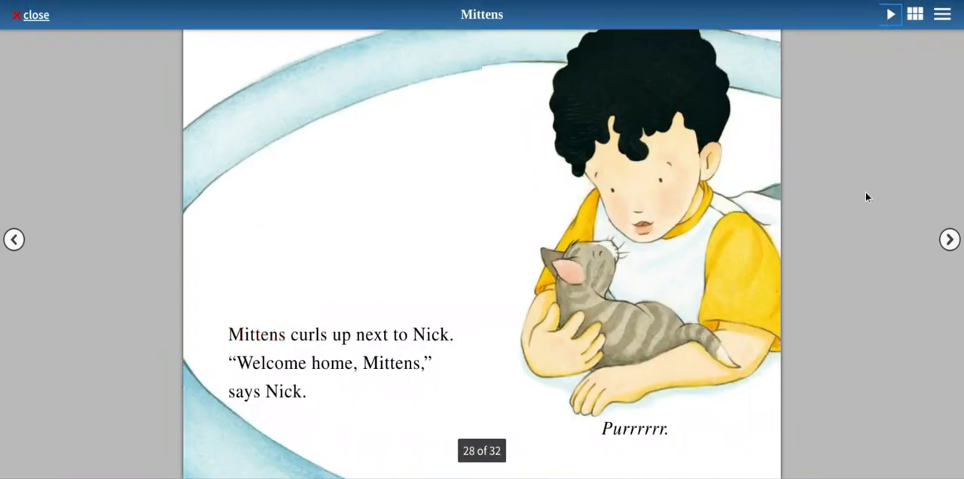
pyautogui.click(890, 14)
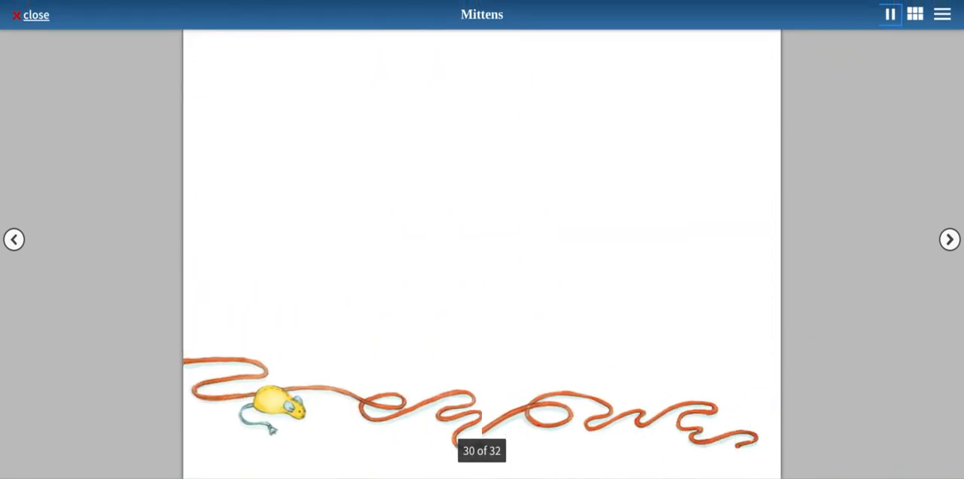
pyautogui.click(890, 14)
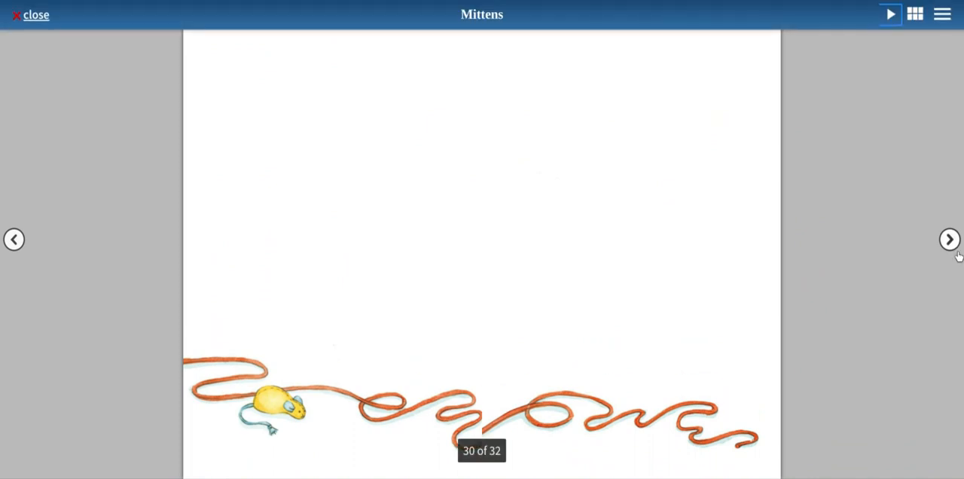